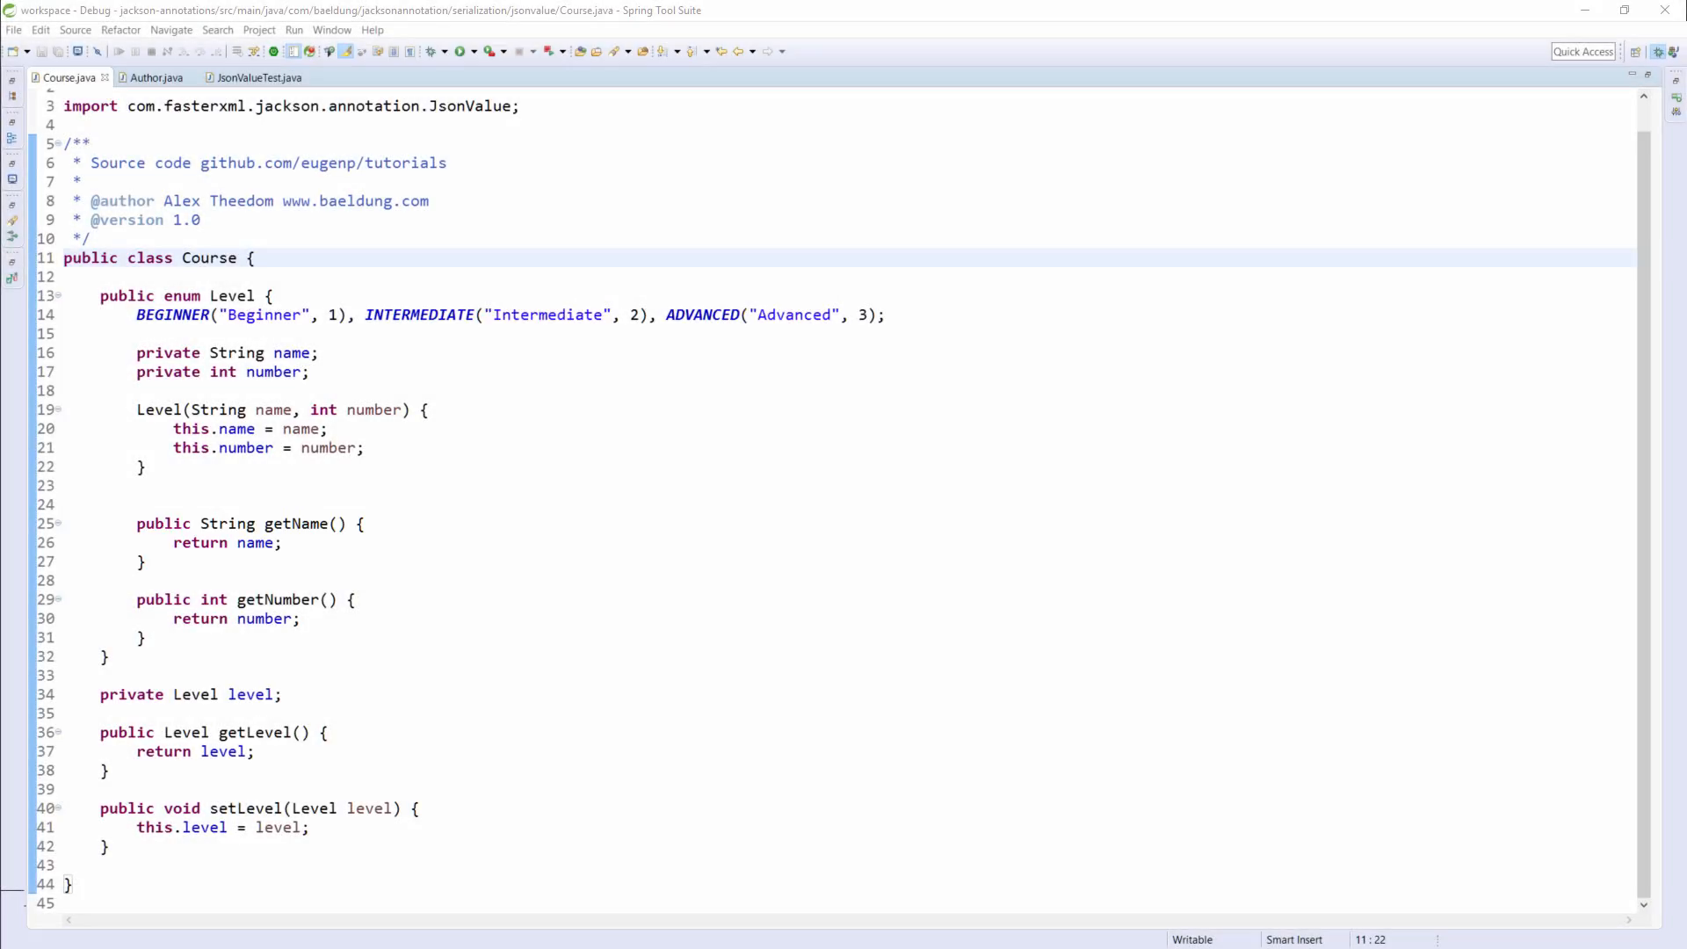
type("@JsonValue")
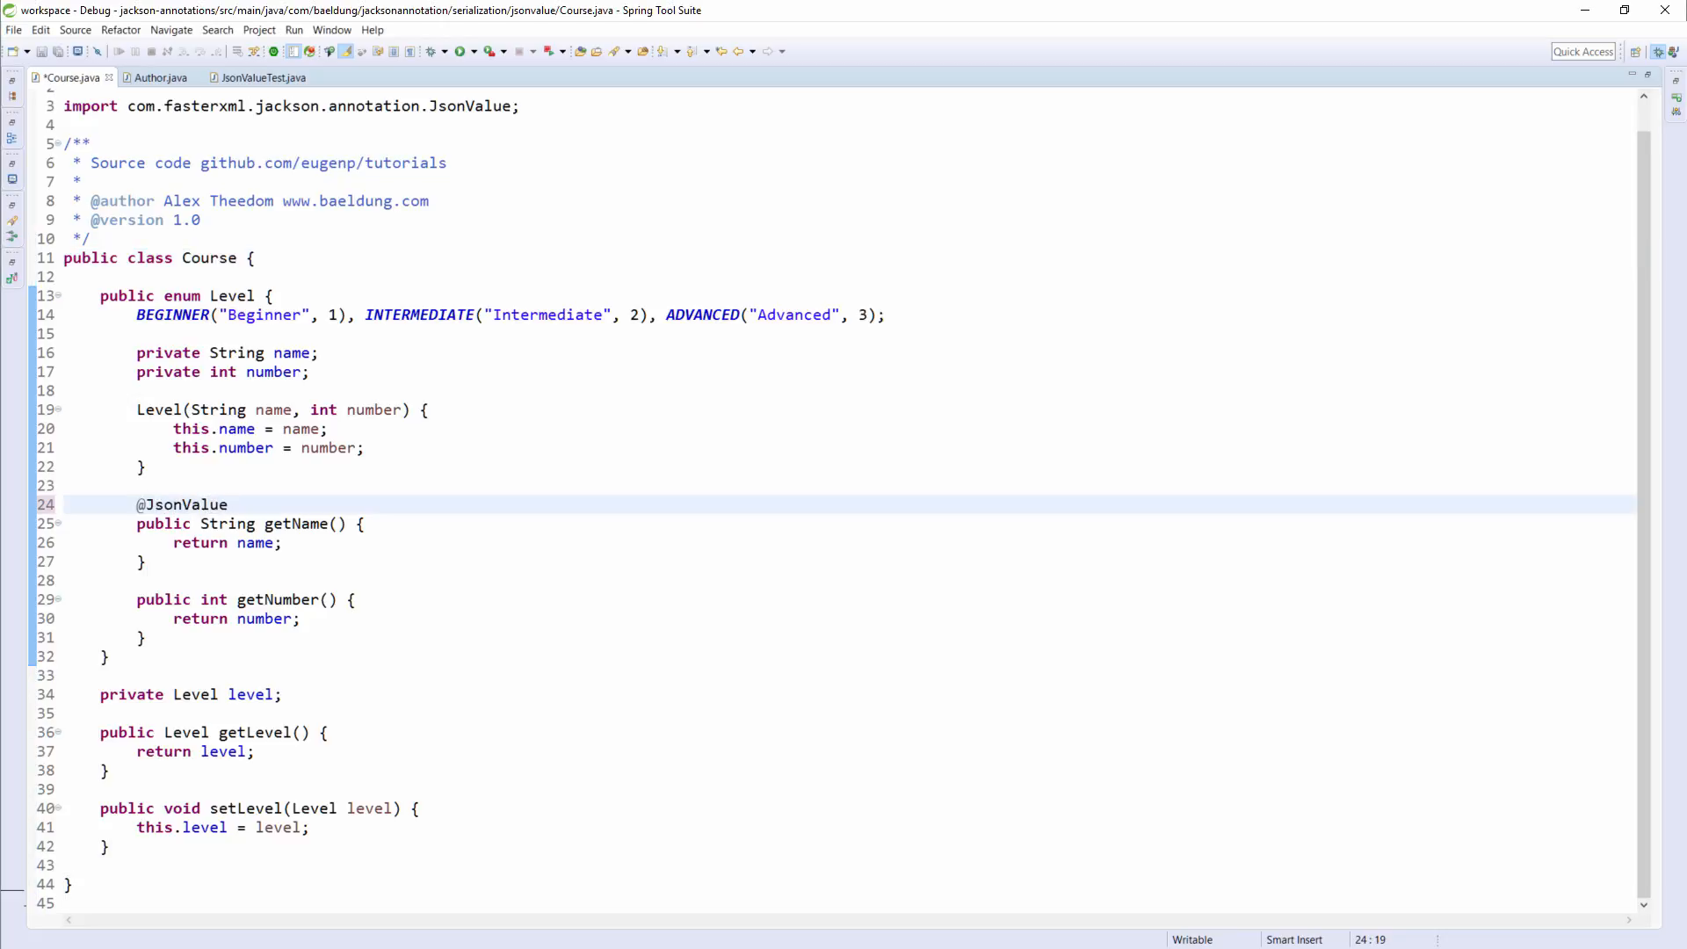
key("ctrl+s")
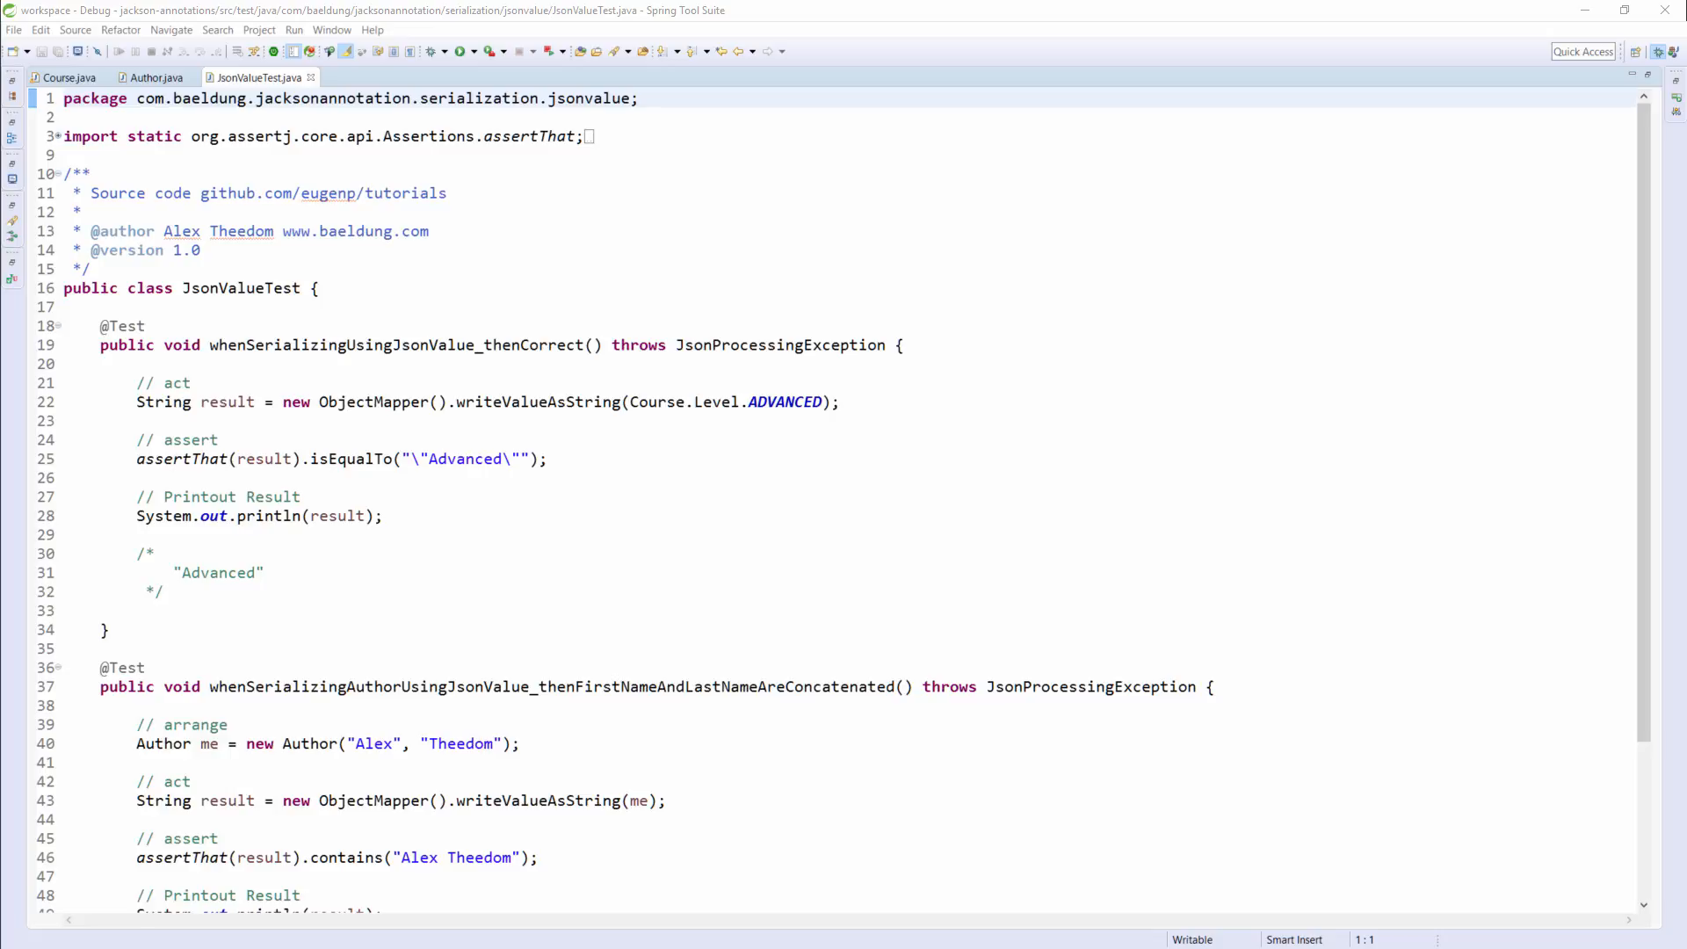
right_click(344, 344)
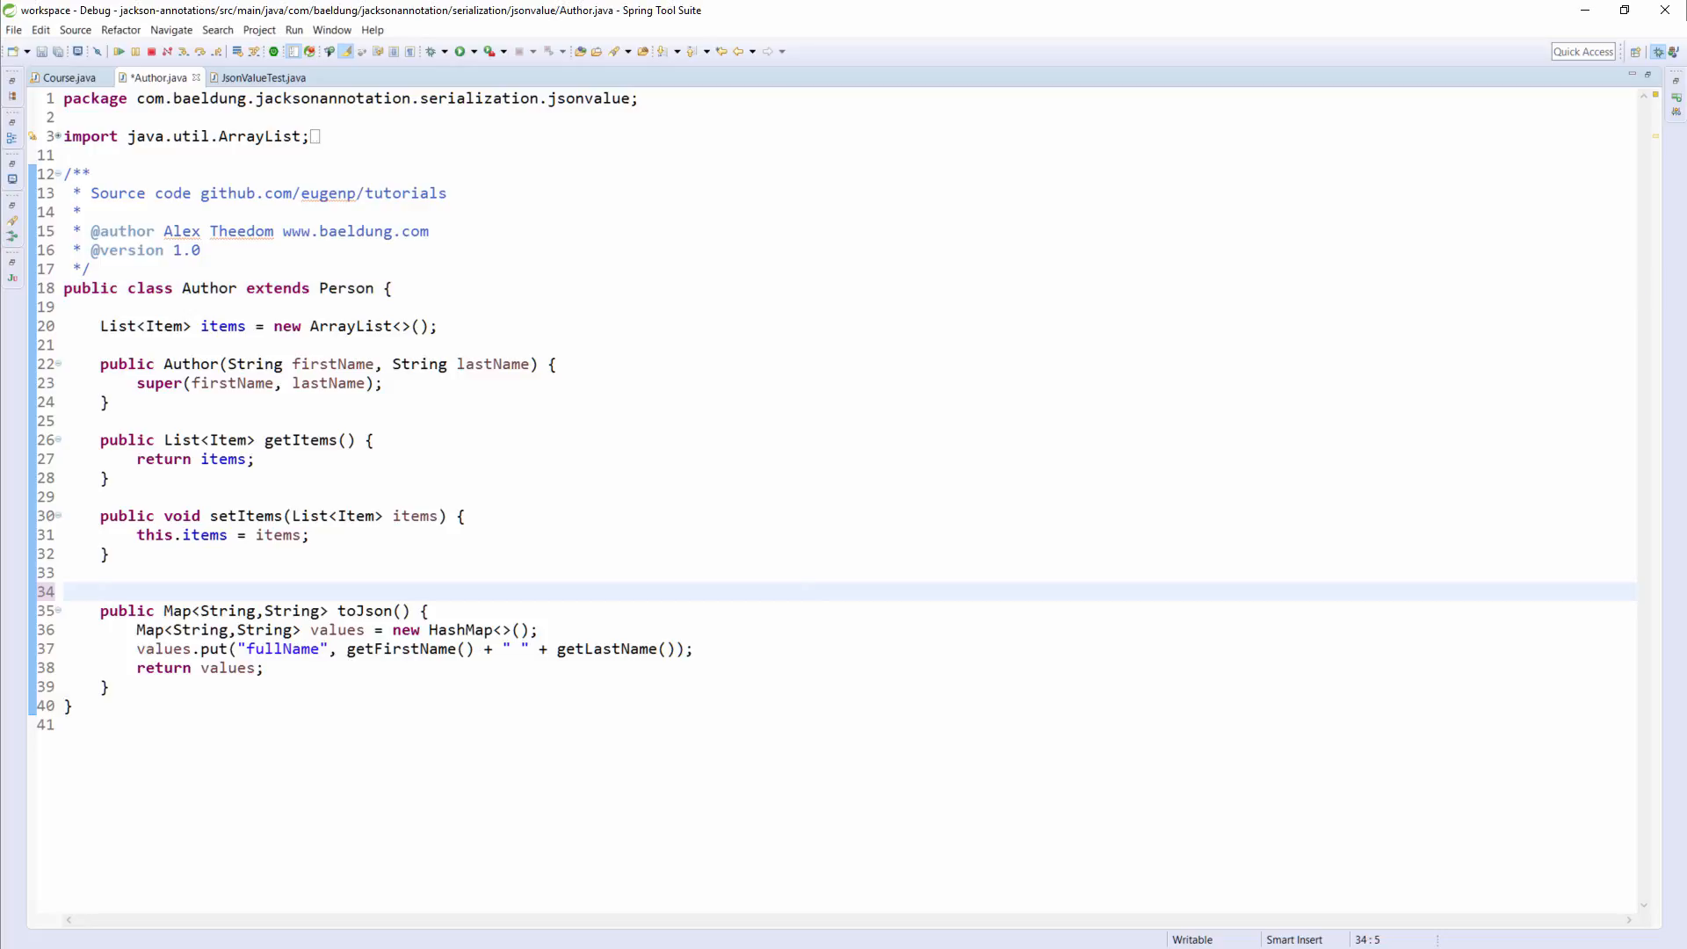
type("@JsonValue")
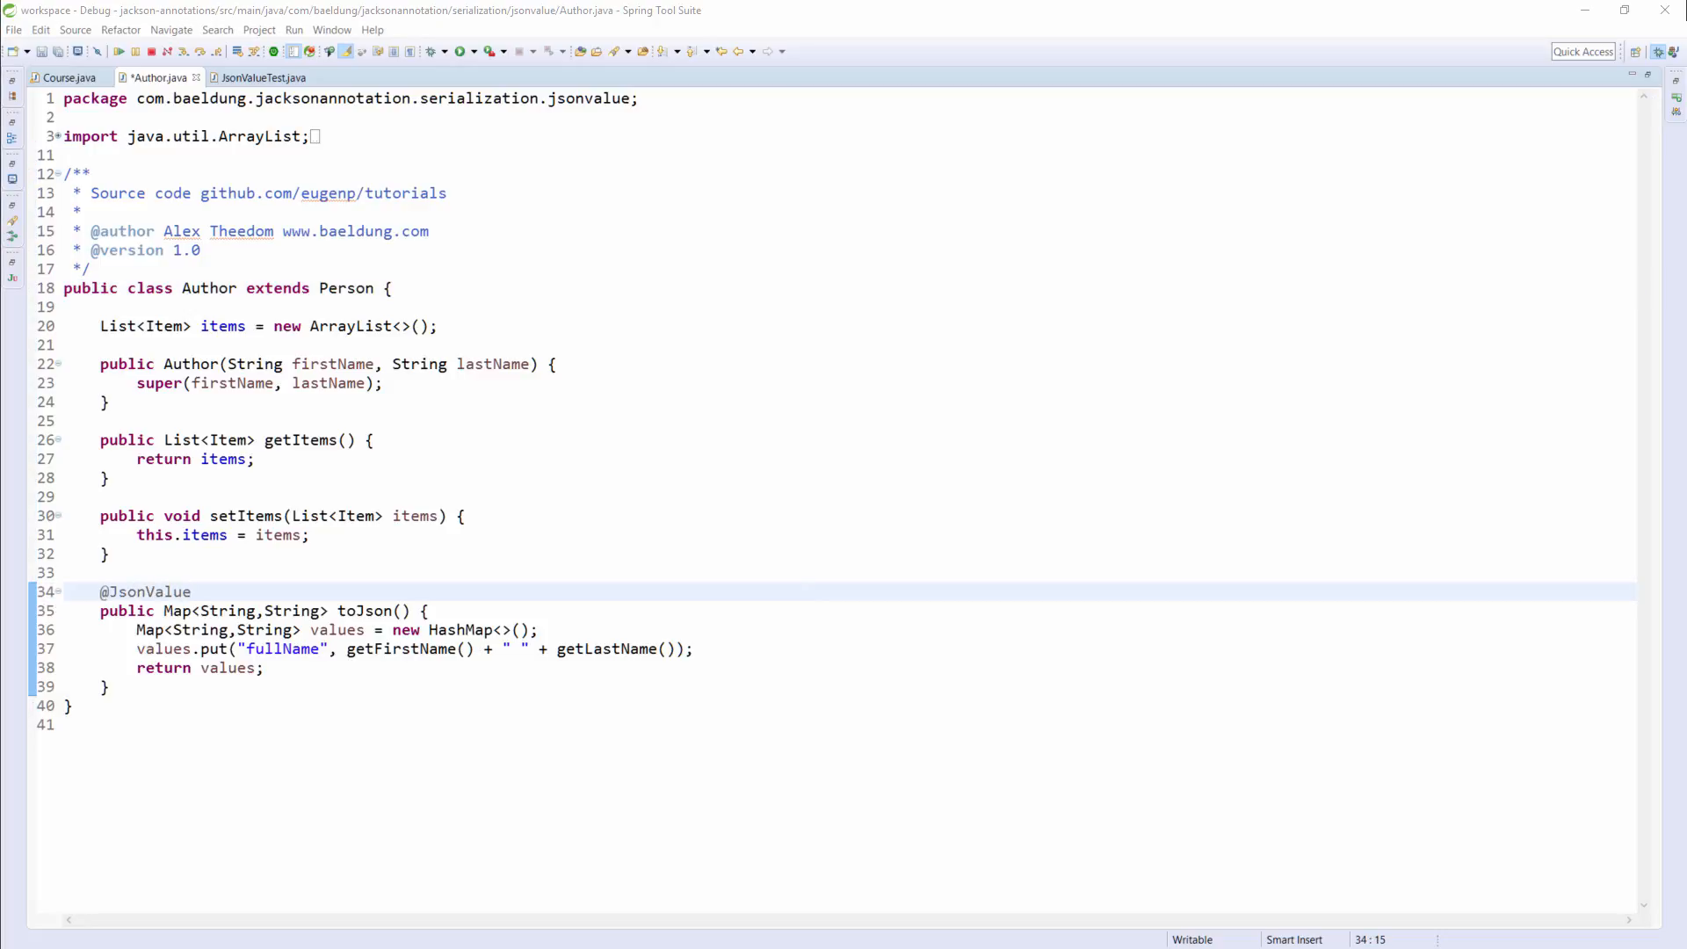
Run the author full-name test in JsonValueTest as a JUnit test
left_click(259, 78)
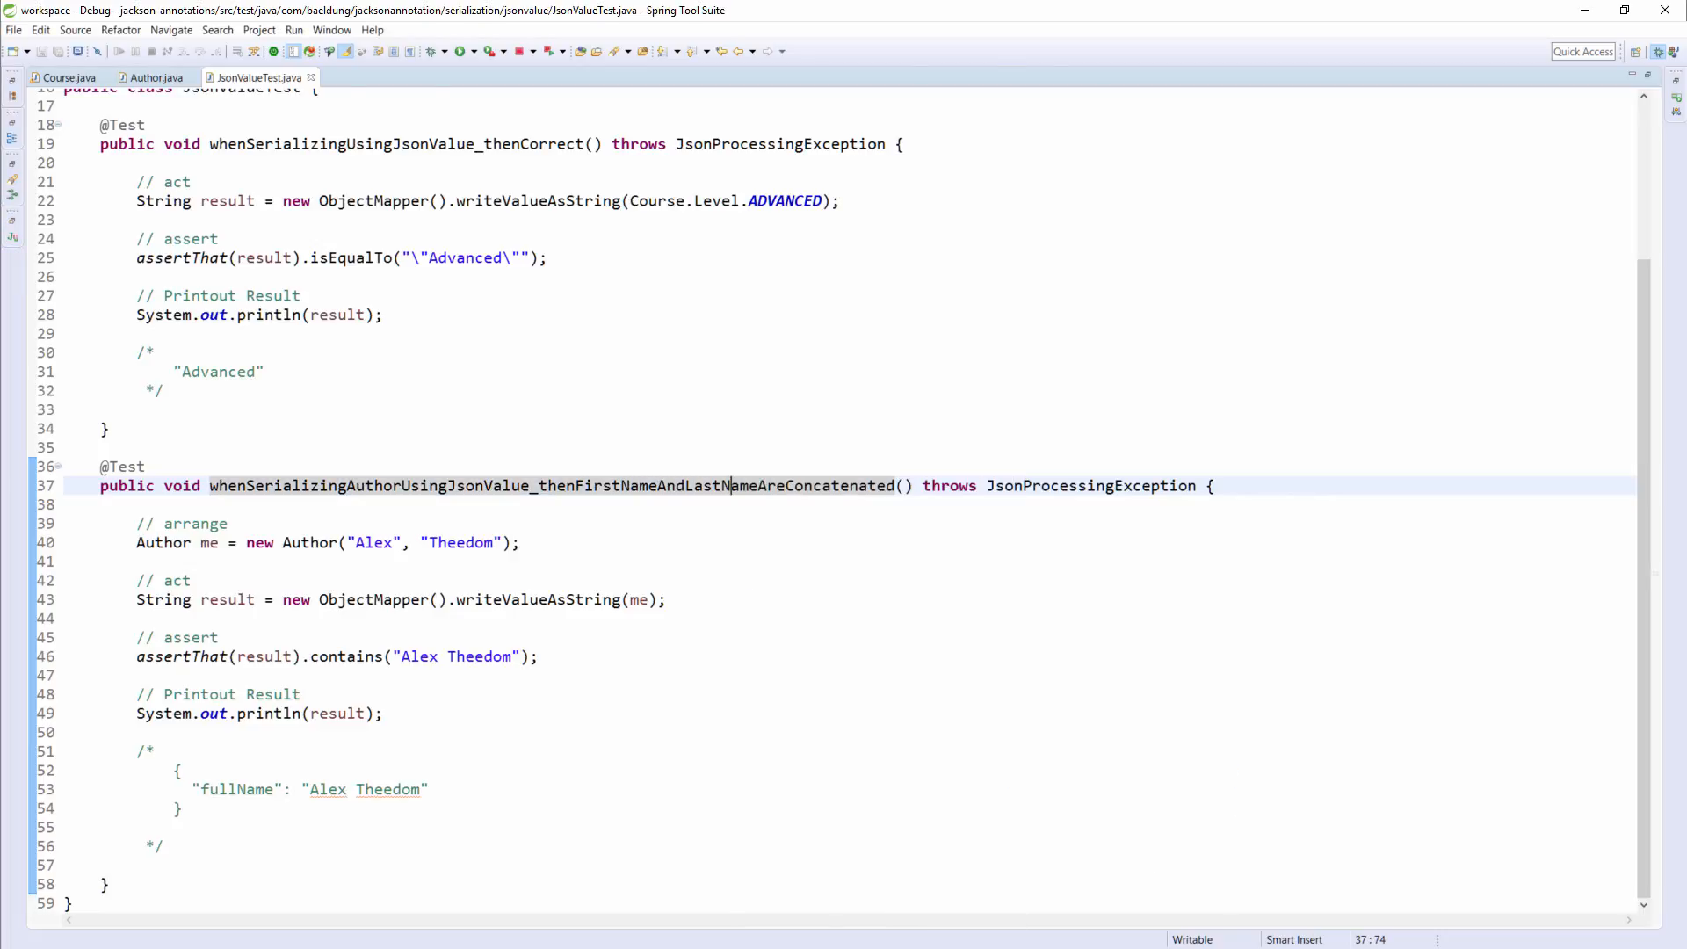
left_click(462, 51)
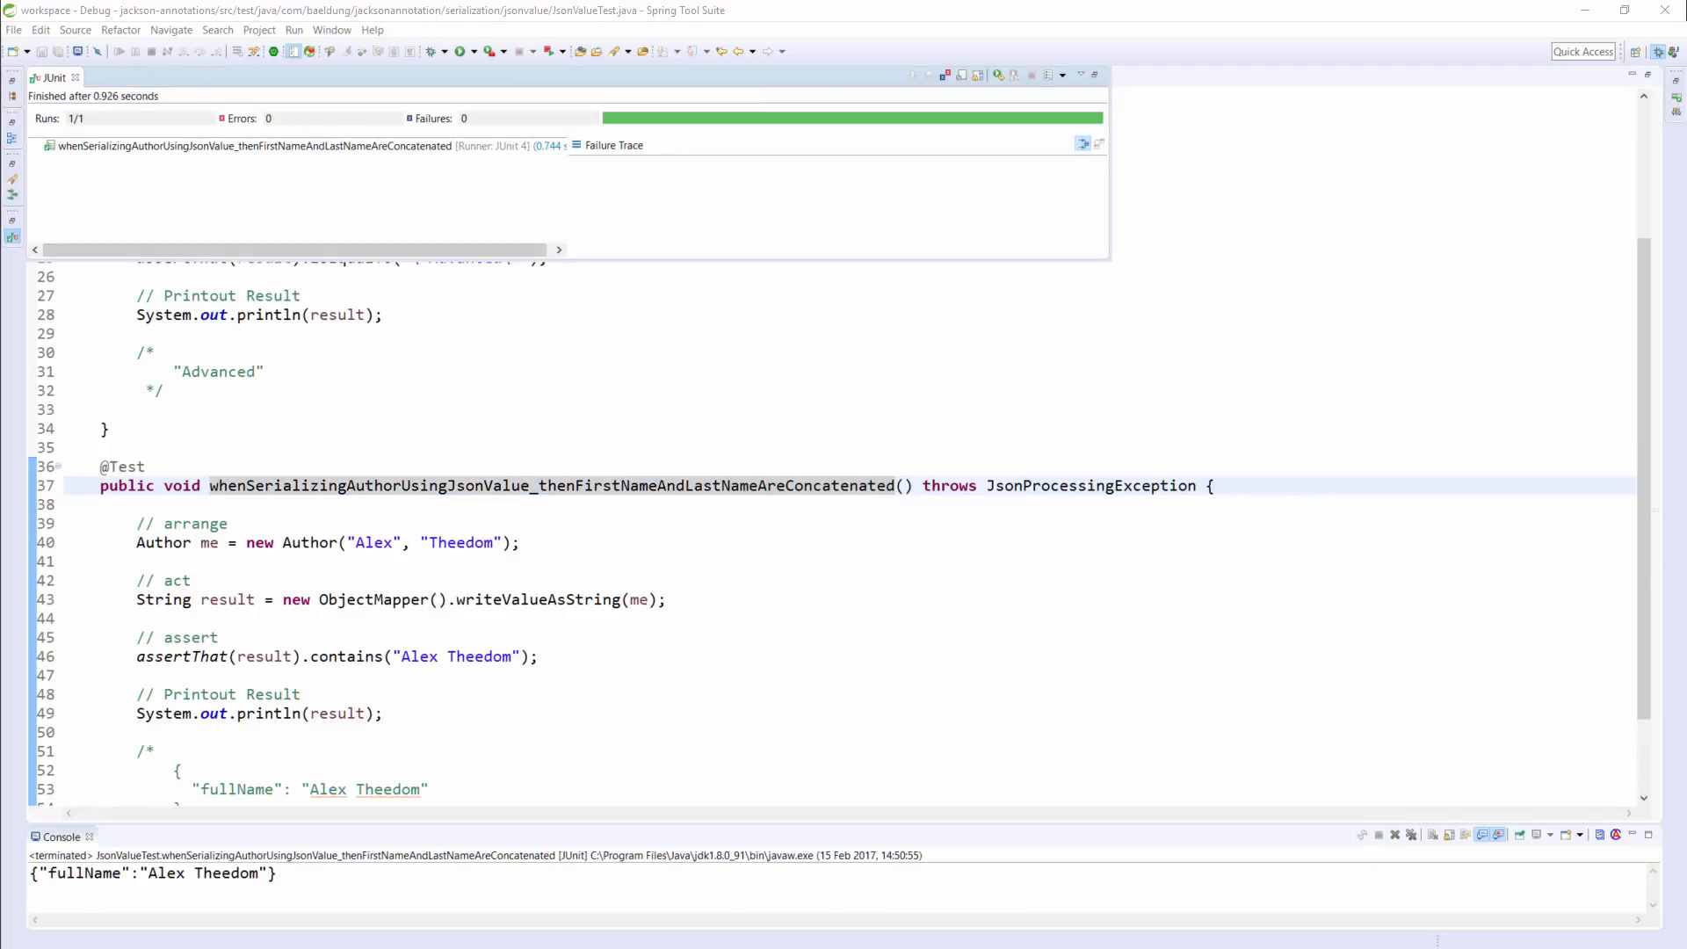